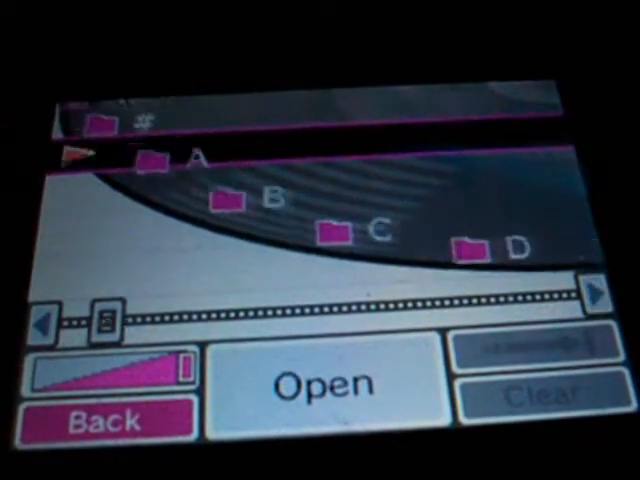
Advance the folder slider past A and B toward folders E, F and F2
click(598, 296)
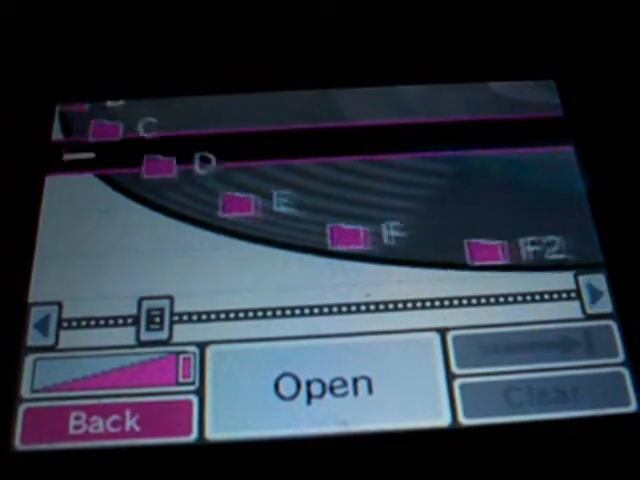